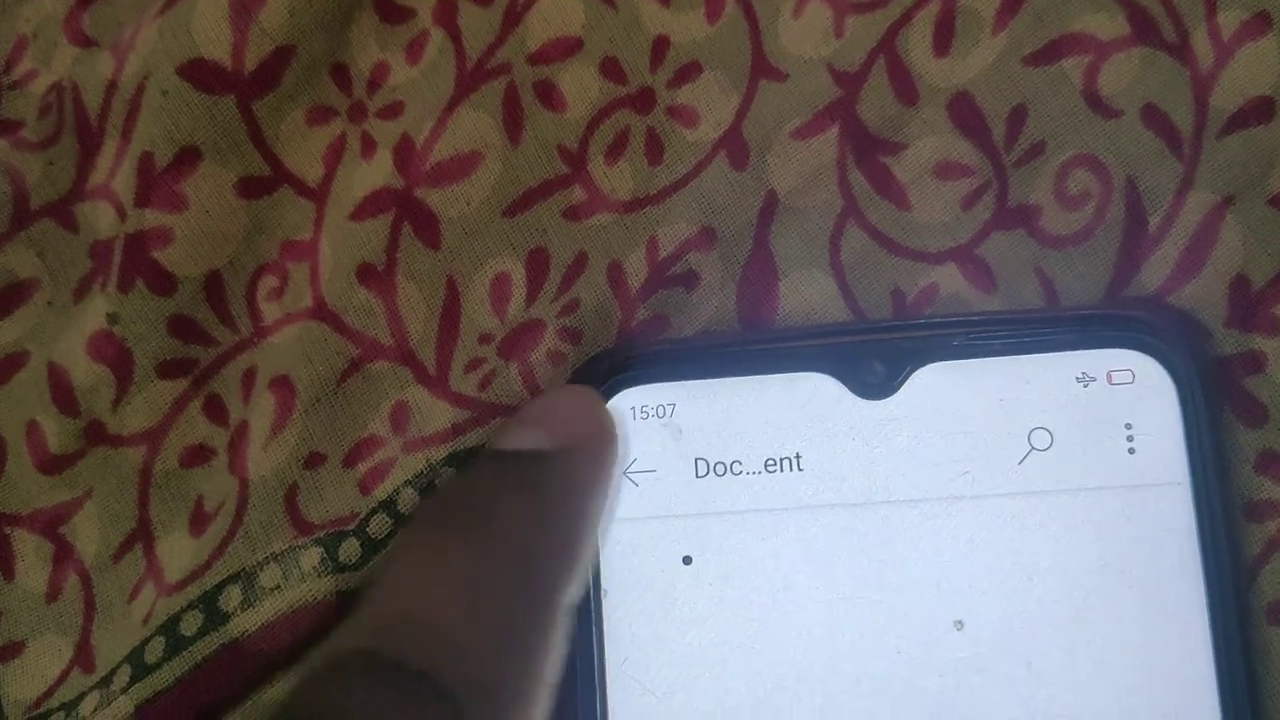
Show the Home formatting options with Bullets beneath the existing document's text
{"action": "left_click", "coordinate": [648, 472]}
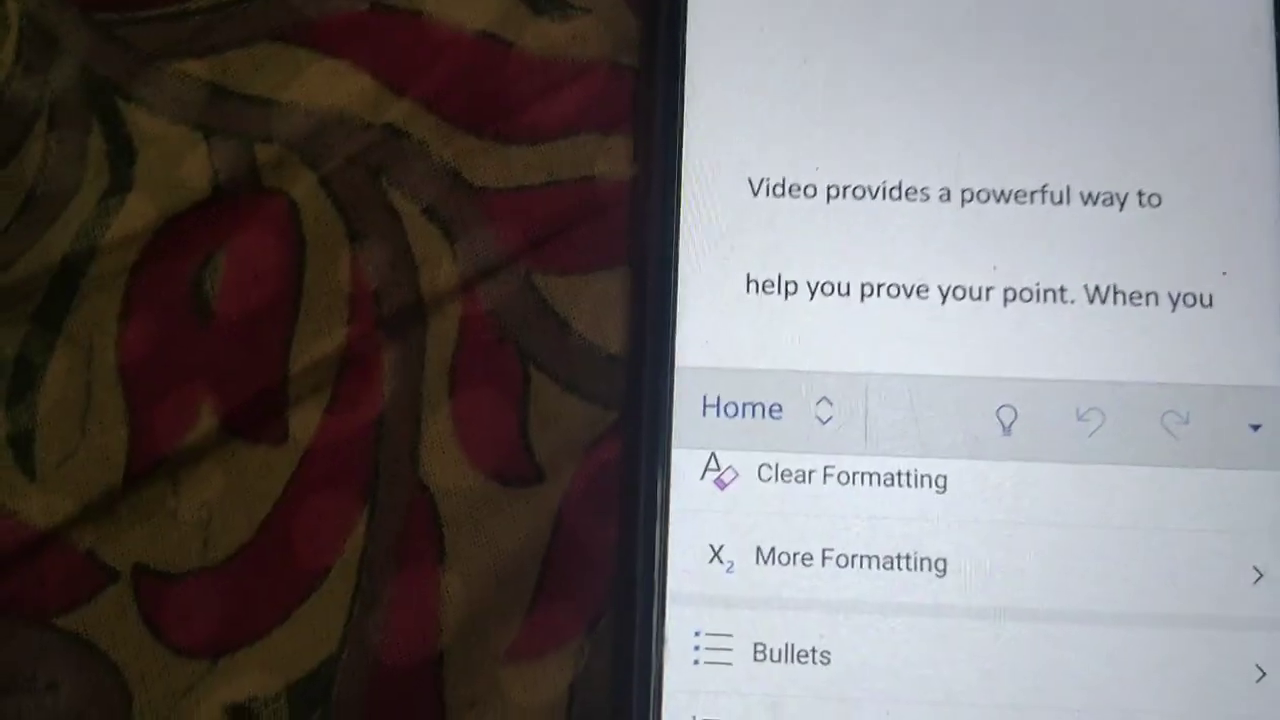
{"action": "left_click", "coordinate": [788, 654]}
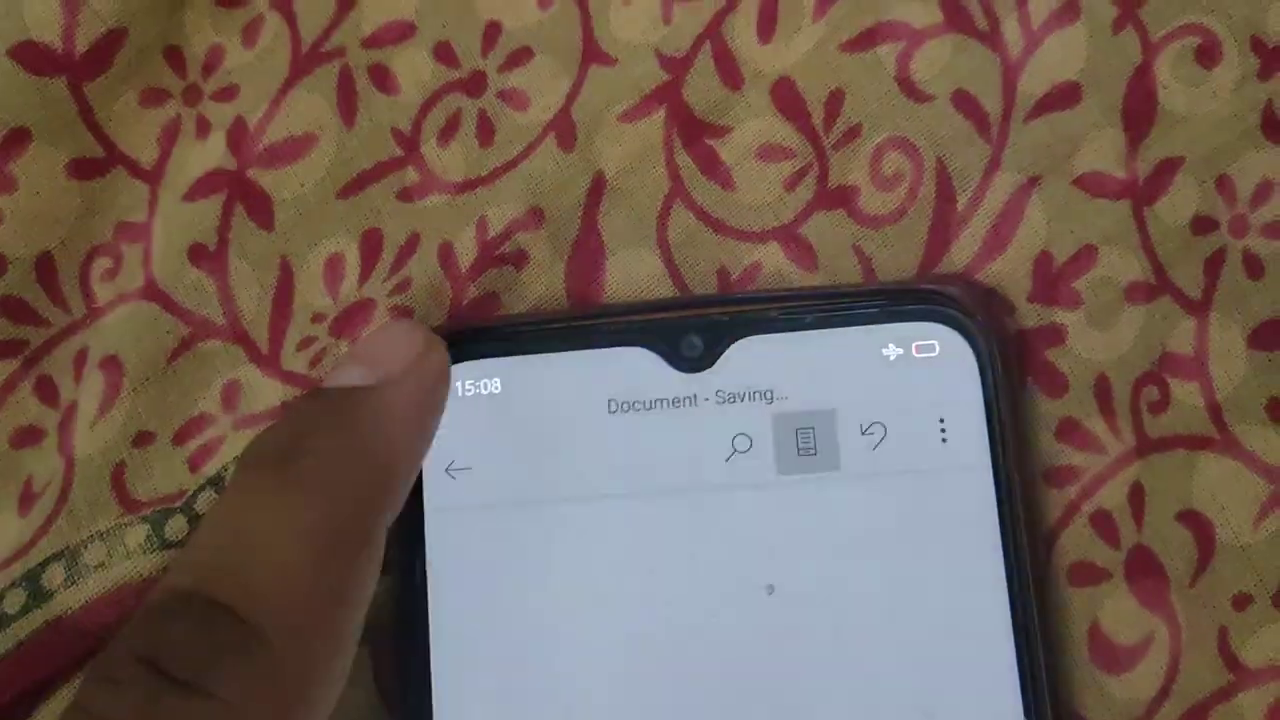
Create a new blank document named Document and place the cursor in it
{"action": "left_click", "coordinate": [460, 472]}
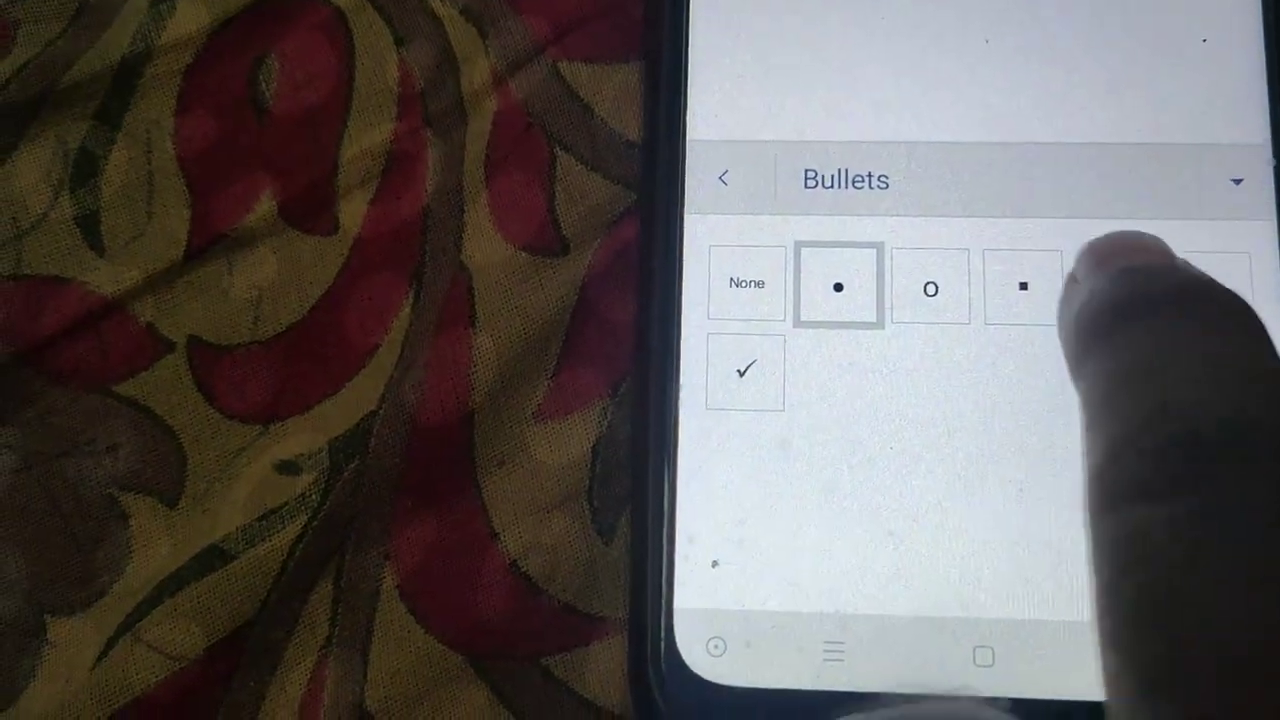
Apply the solid round bullet style to the new document and return to the Home list
{"action": "left_click", "coordinate": [728, 178]}
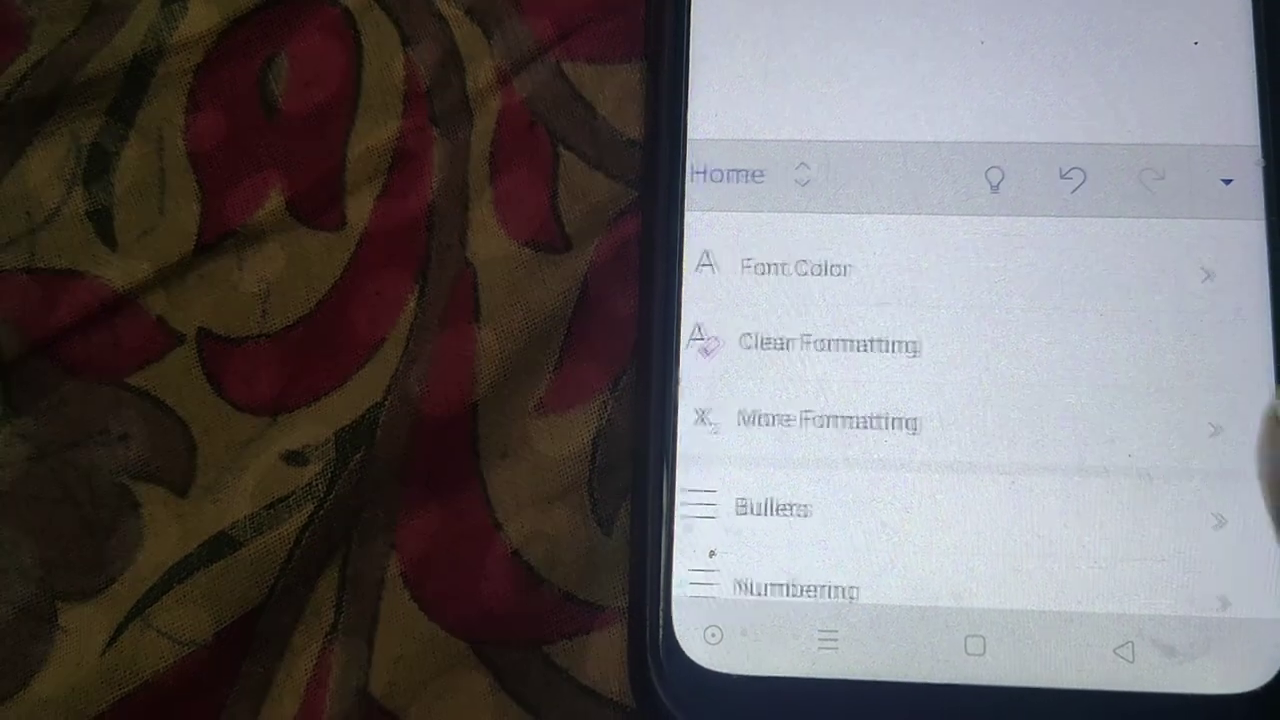